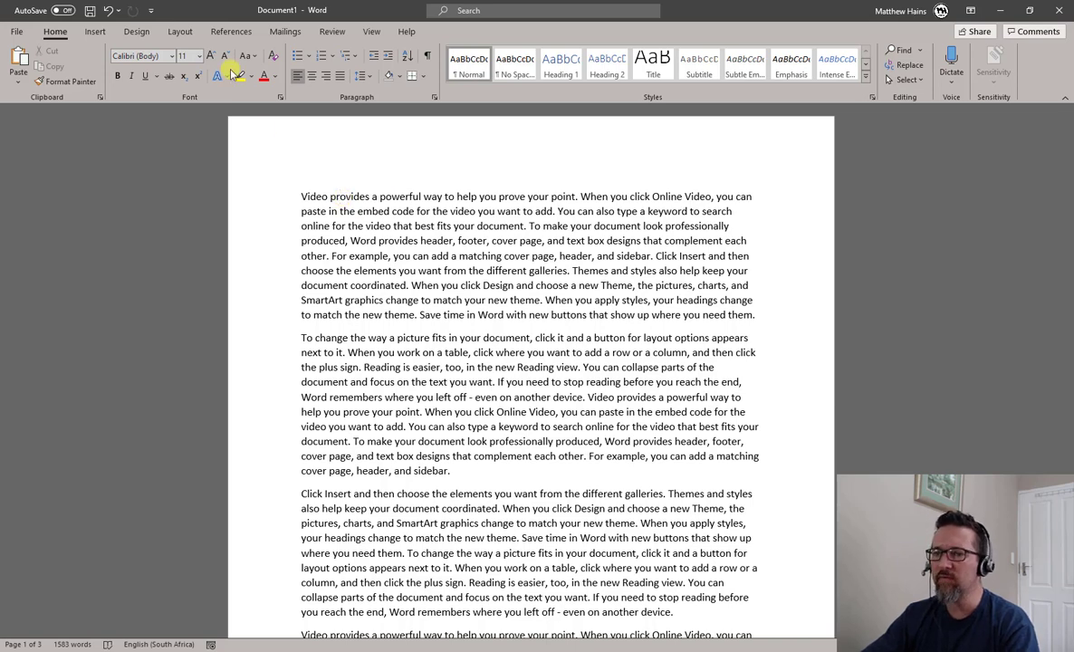
Show the preset page margin sizes from the Layout ribbon.
left_click(181, 31)
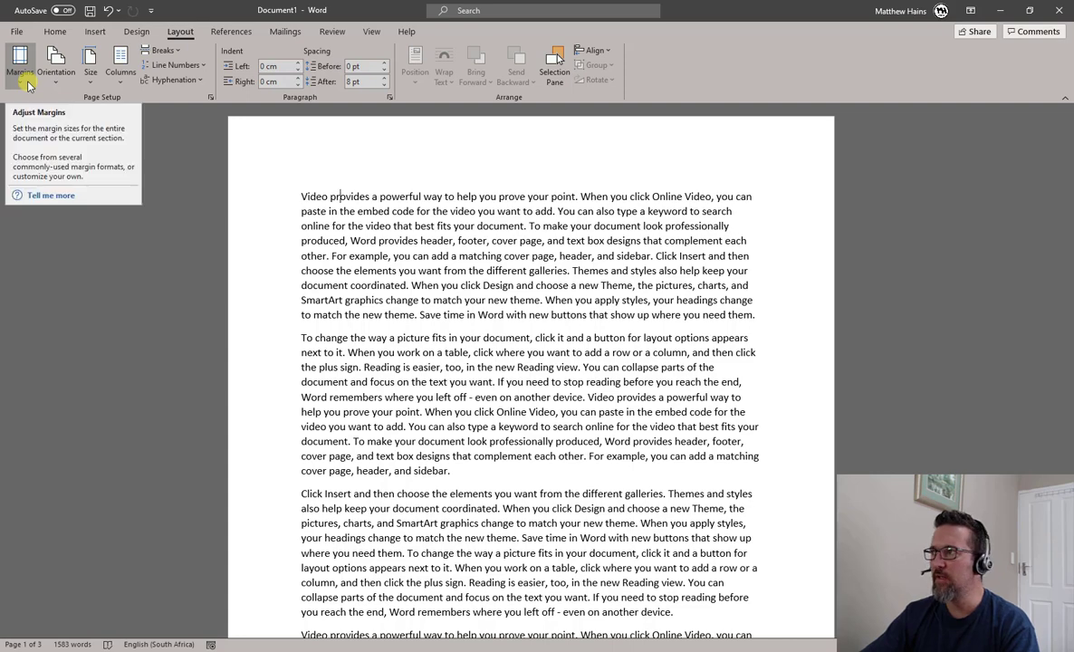
left_click(20, 65)
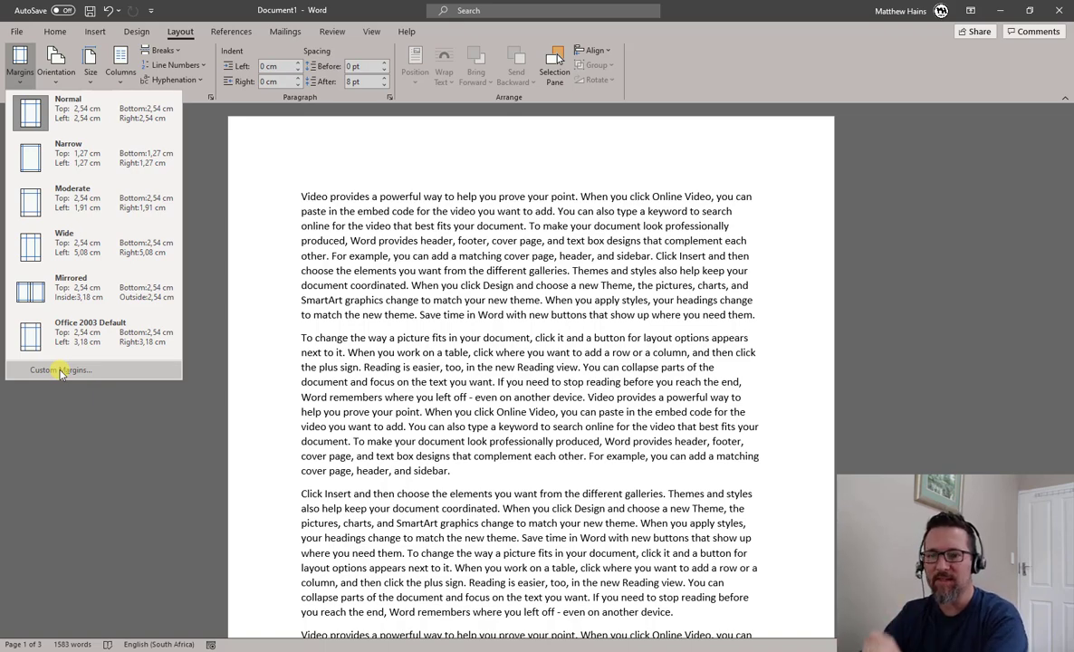
mouse_move(88, 370)
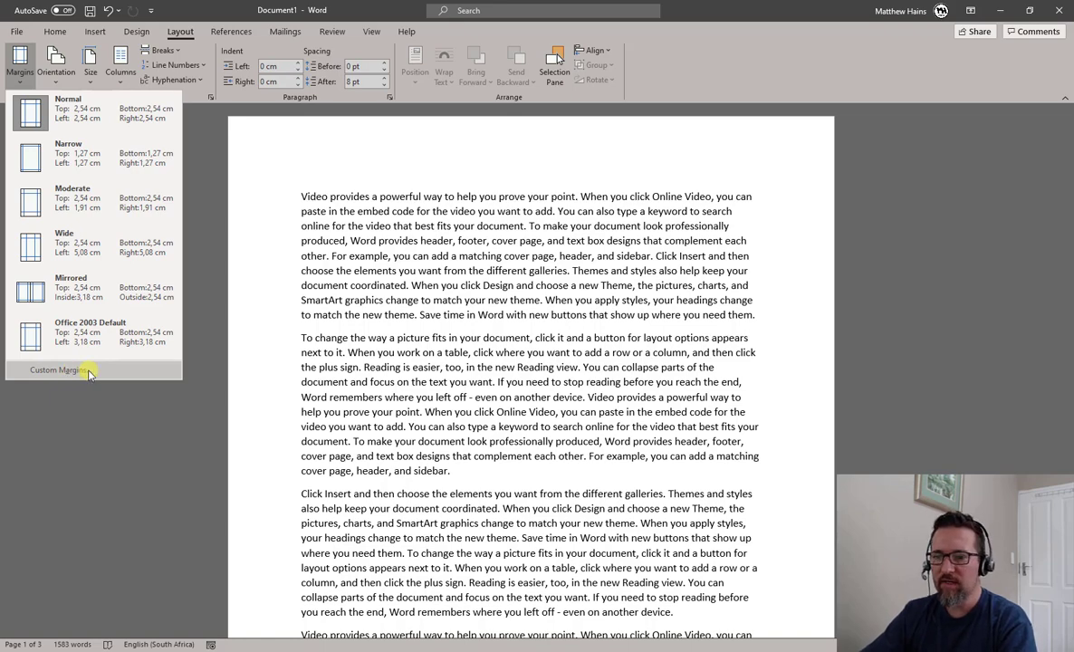
Apply custom 2 cm margins on top, bottom, left and right via Page Setup.
left_click(58, 369)
type("2")
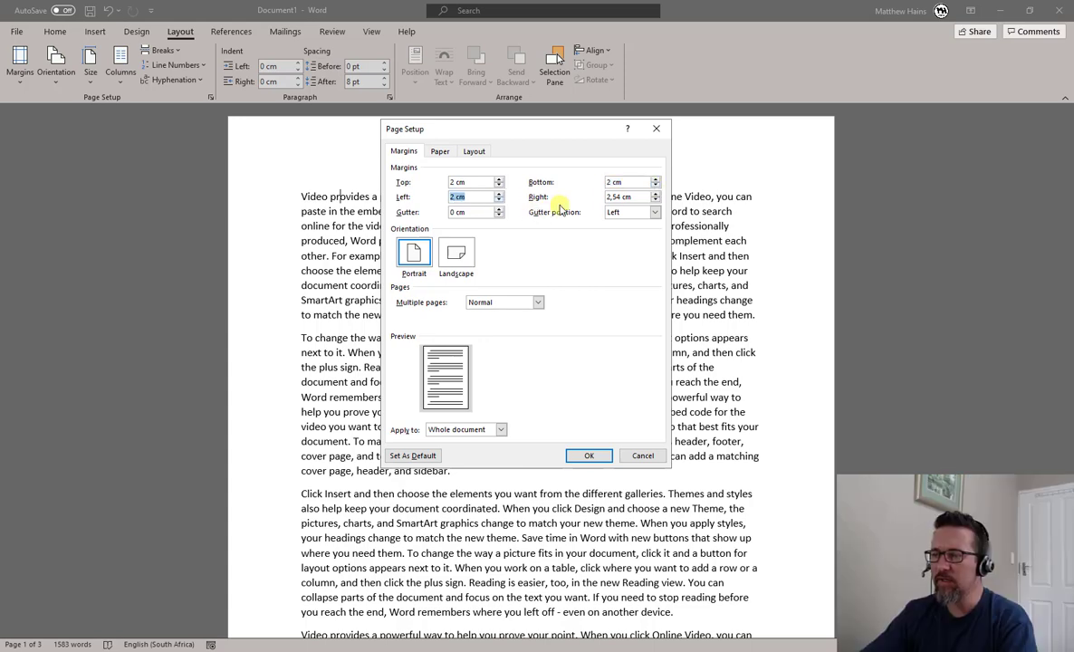
left_click(656, 199)
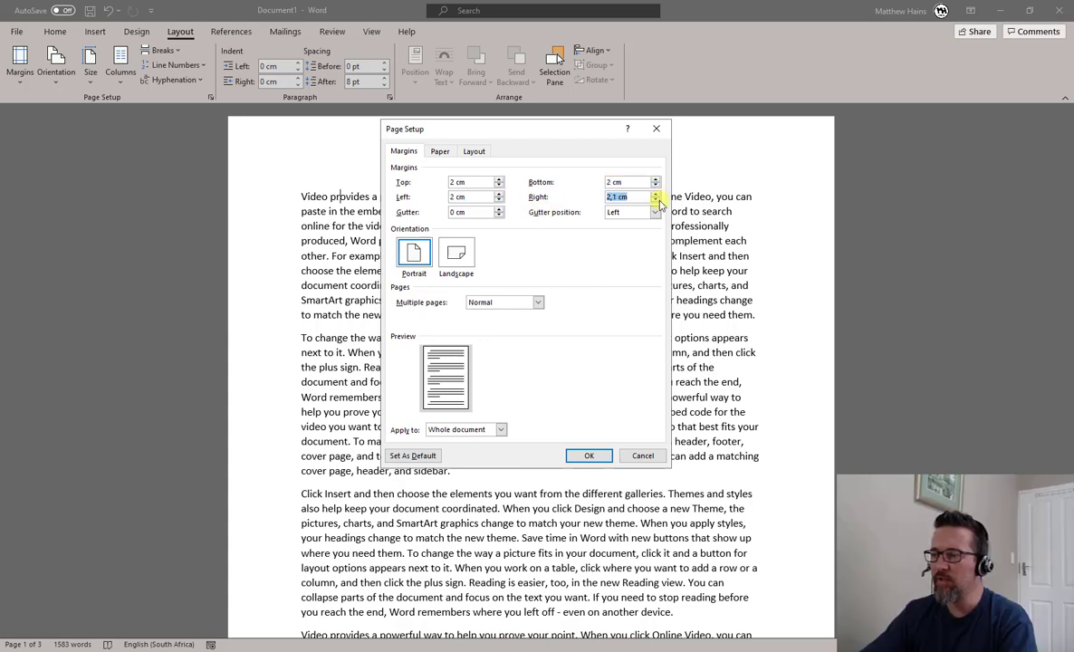
left_click(656, 199)
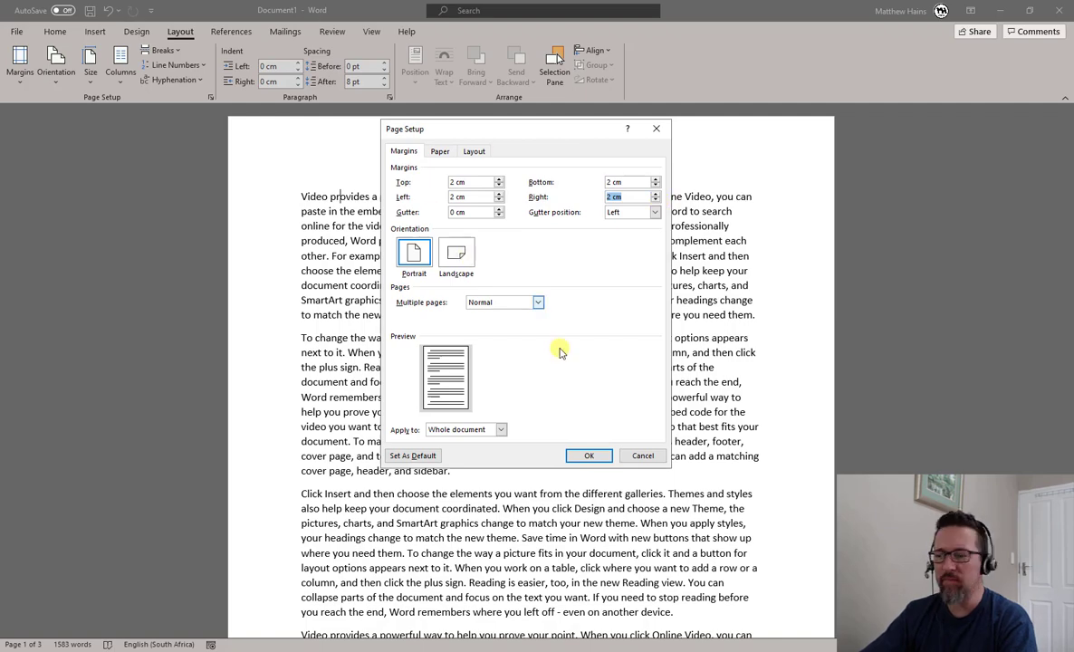
left_click(589, 457)
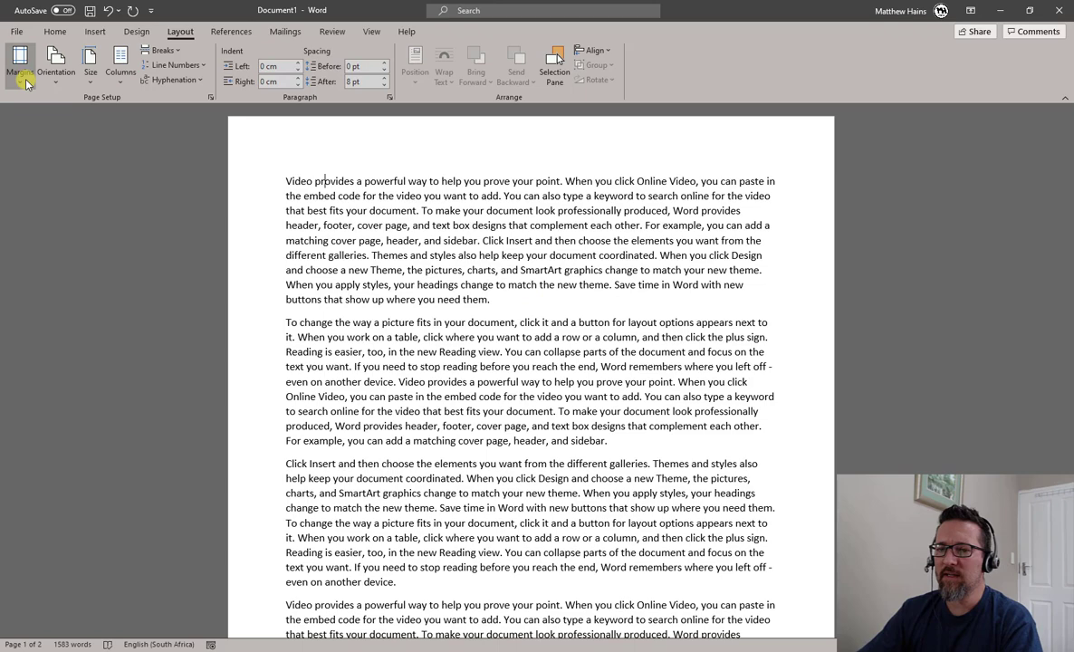
Recheck the margin and section layout settings in Page Setup, leaving them unchanged.
left_click(20, 64)
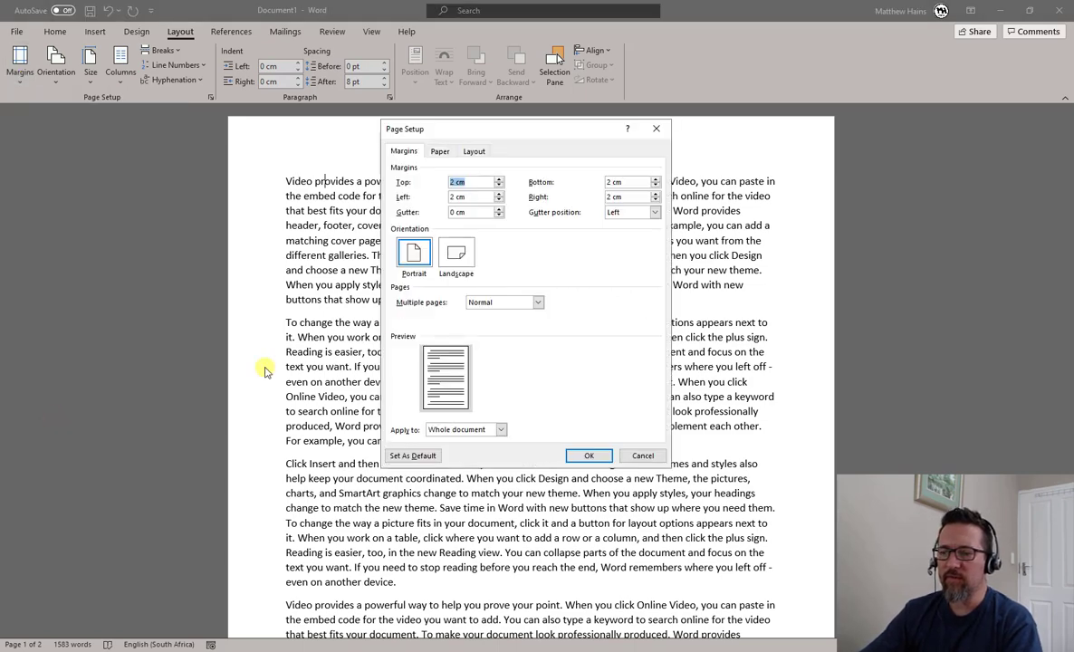
left_click(475, 152)
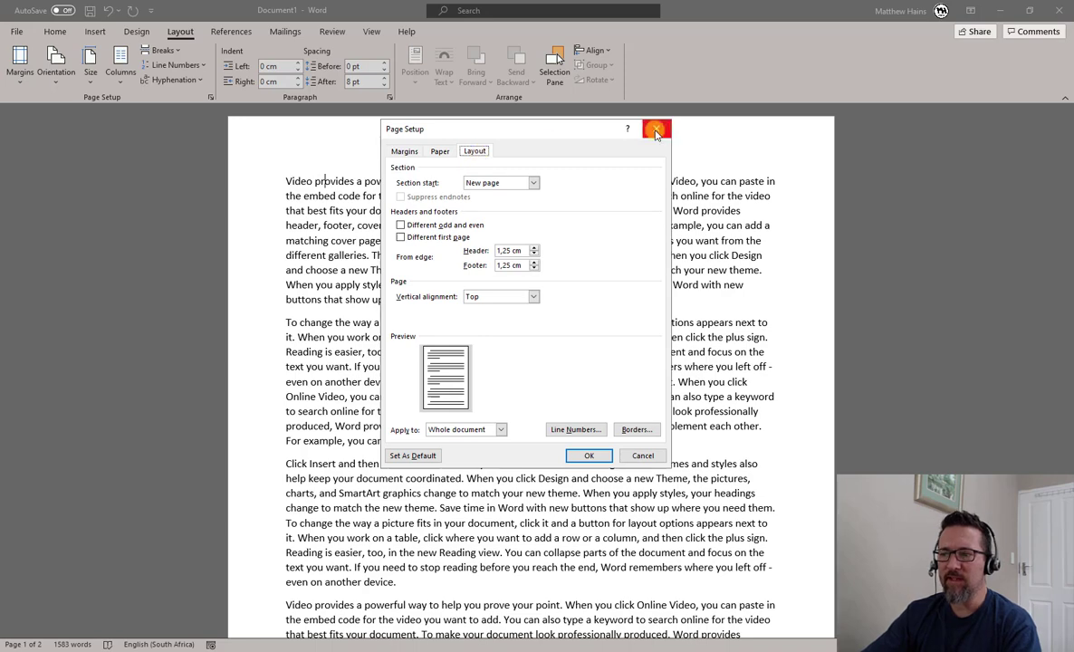
left_click(656, 129)
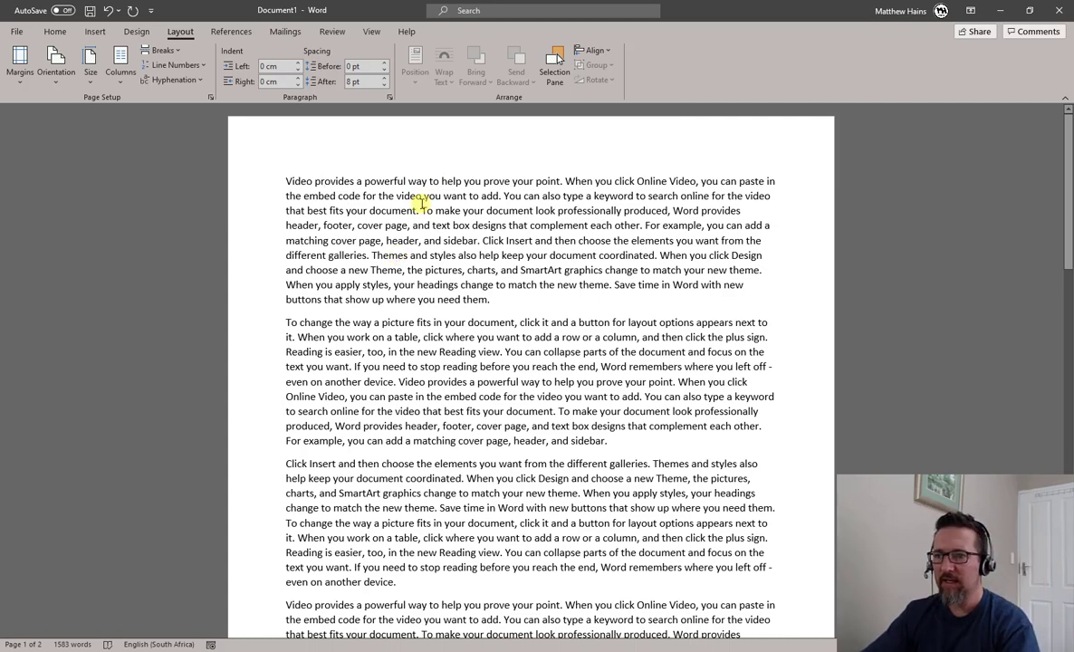
mouse_move(56, 64)
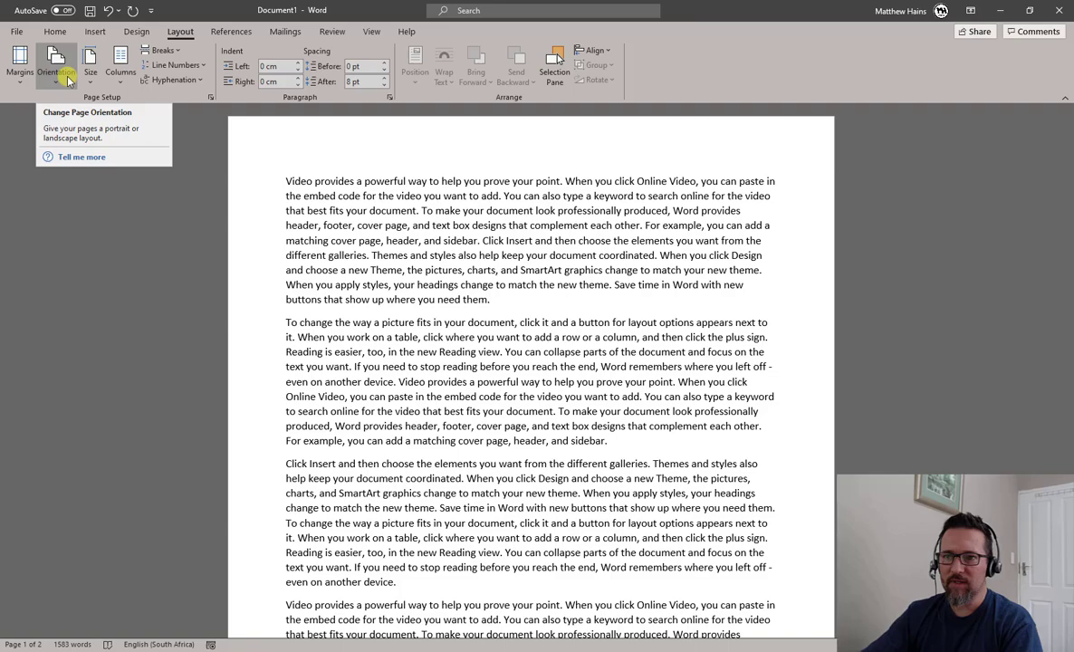
mouse_move(370, 203)
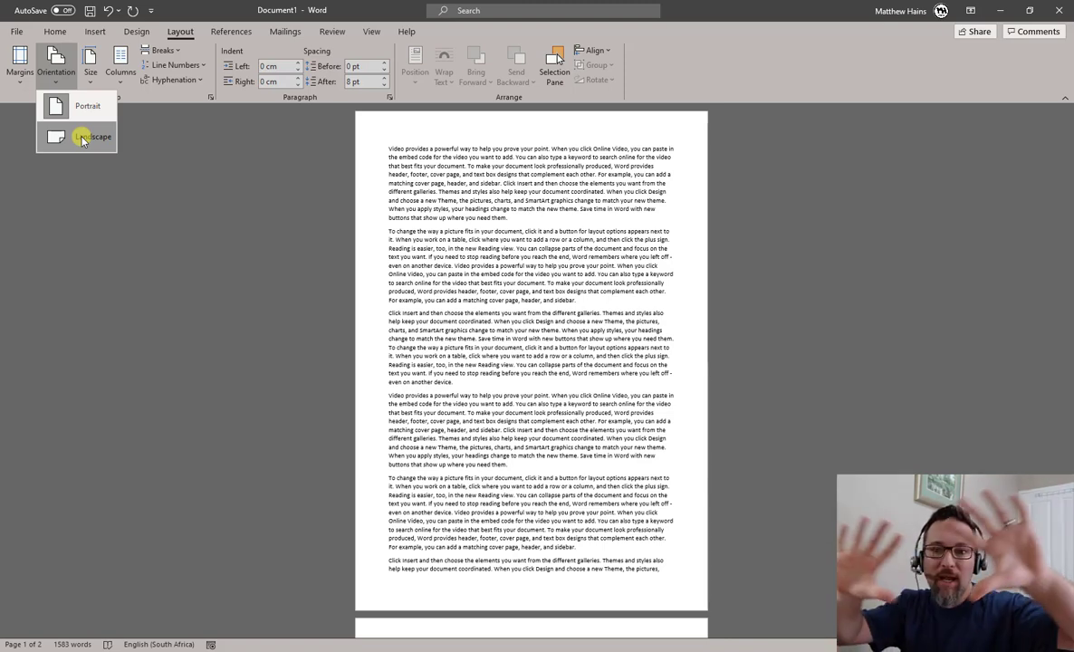
left_click(94, 138)
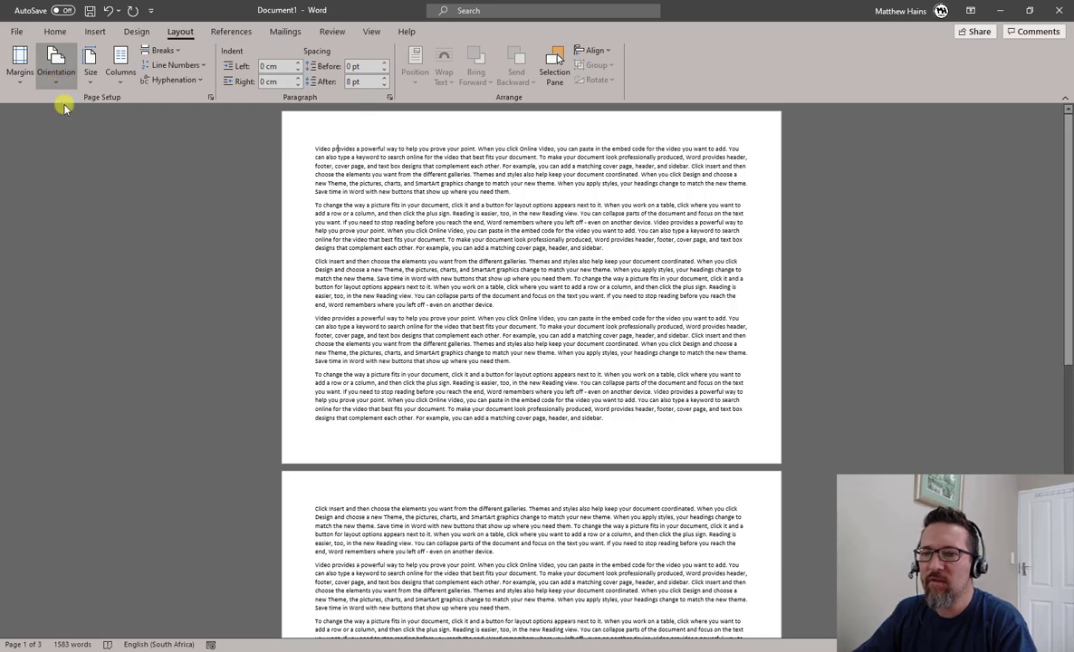
scroll("down", 3)
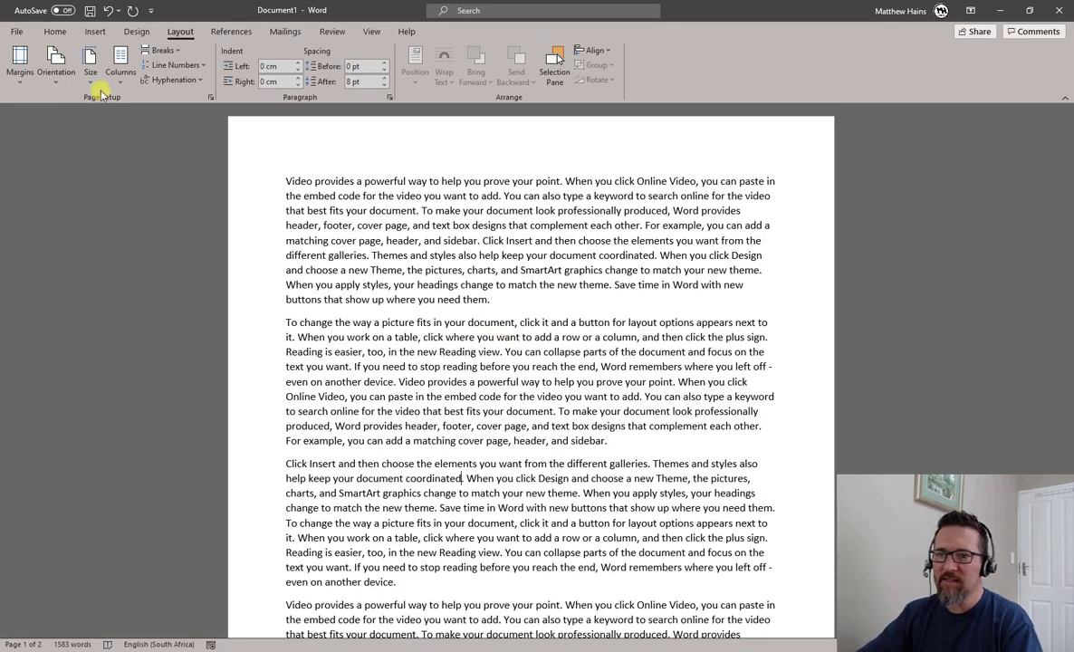
Choose A4 (21 cm x 29.7 cm) as the document's paper size.
left_click(90, 64)
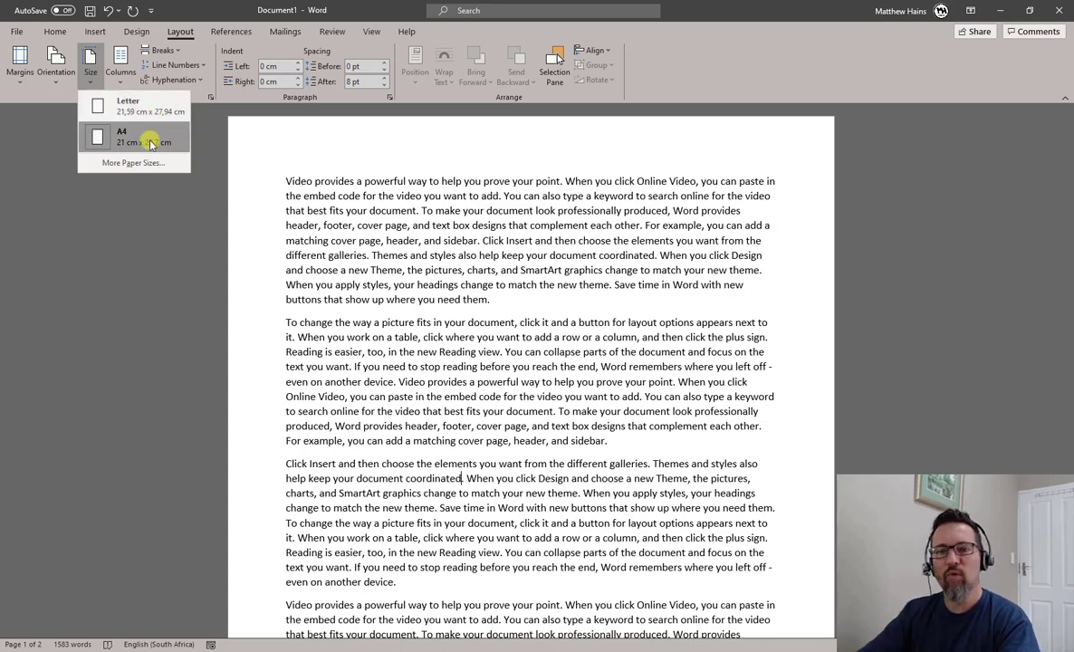
left_click(97, 137)
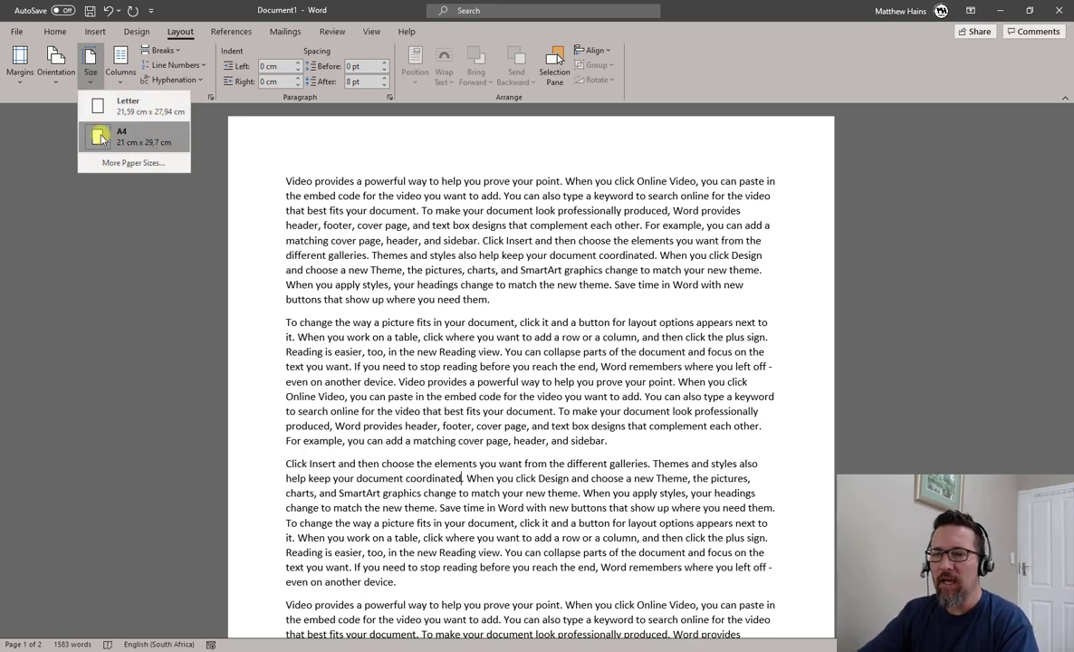
left_click(121, 136)
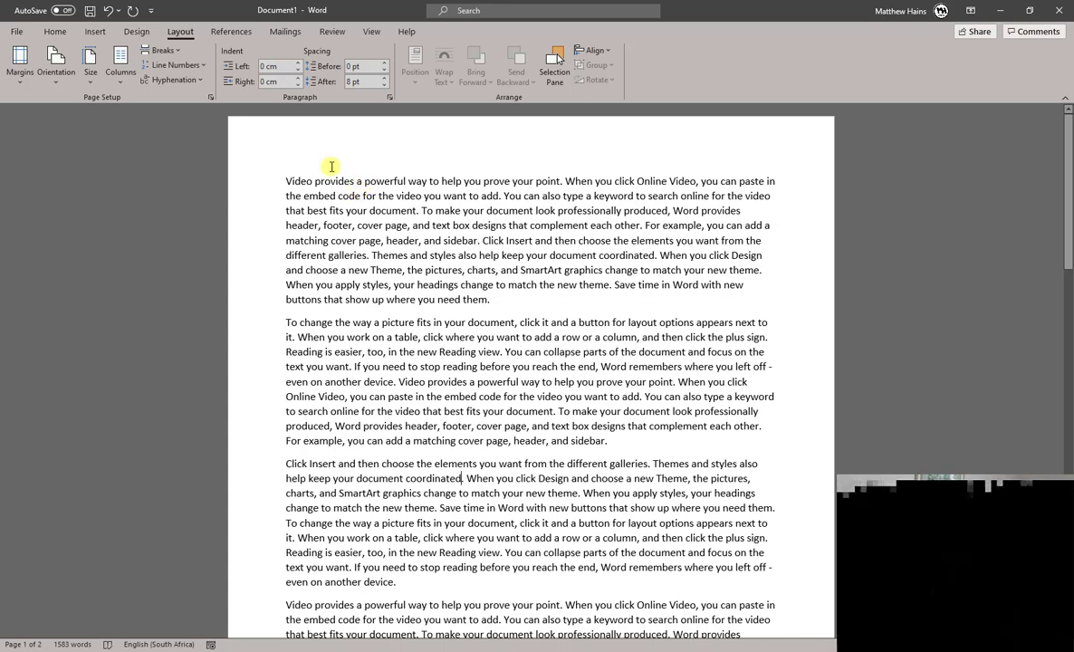
Reach the Borders and Shading page border settings from the Design ribbon.
left_click(136, 30)
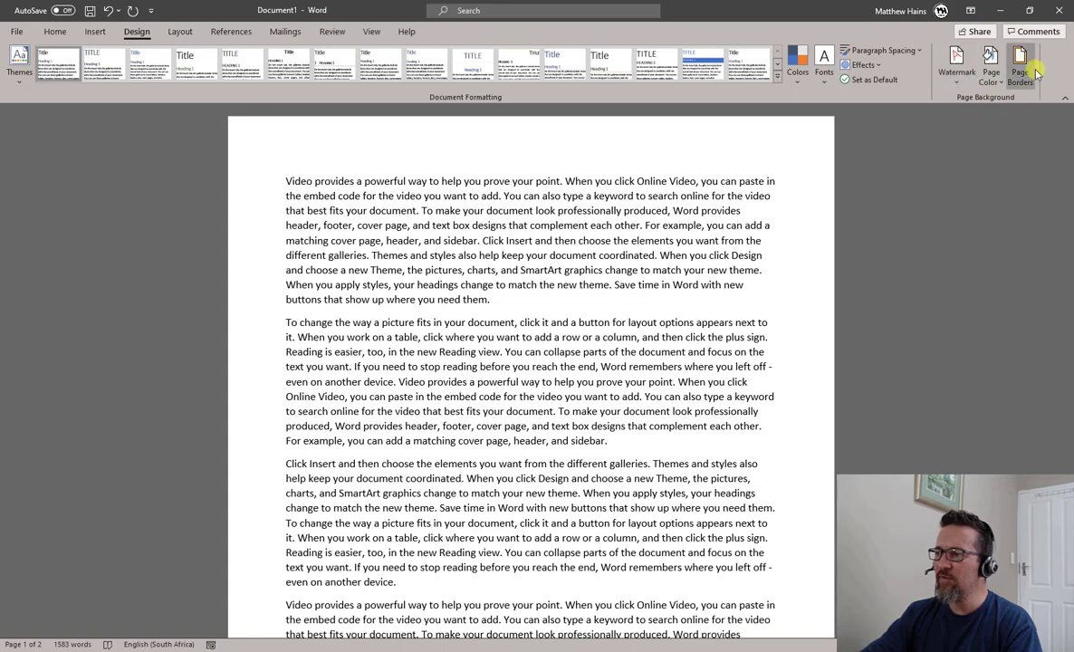
mouse_move(1022, 64)
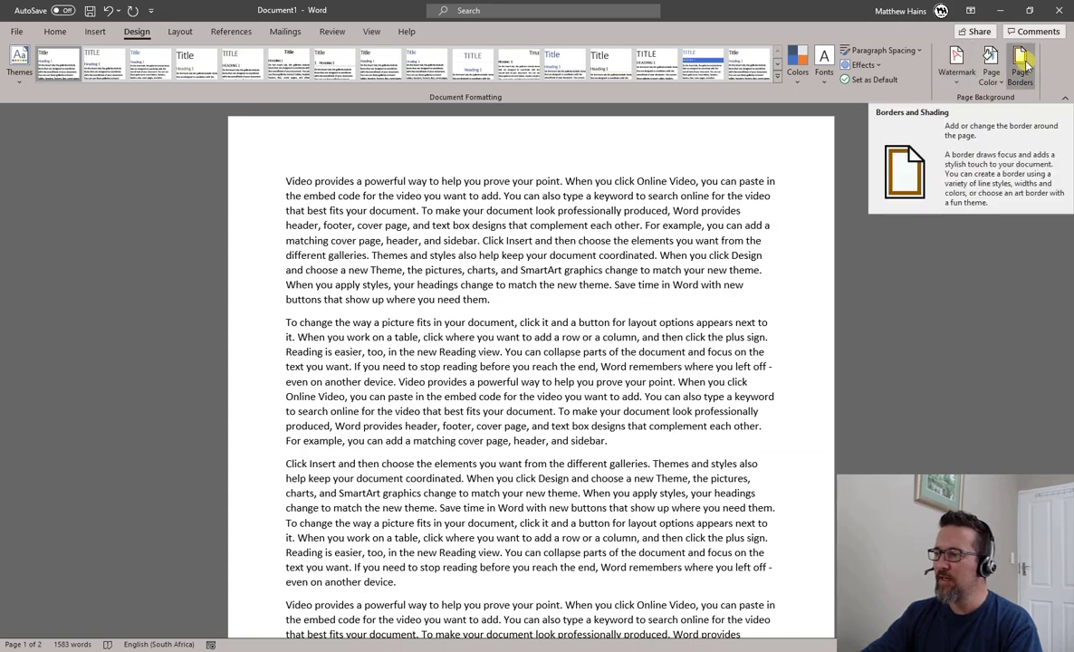
left_click(1020, 64)
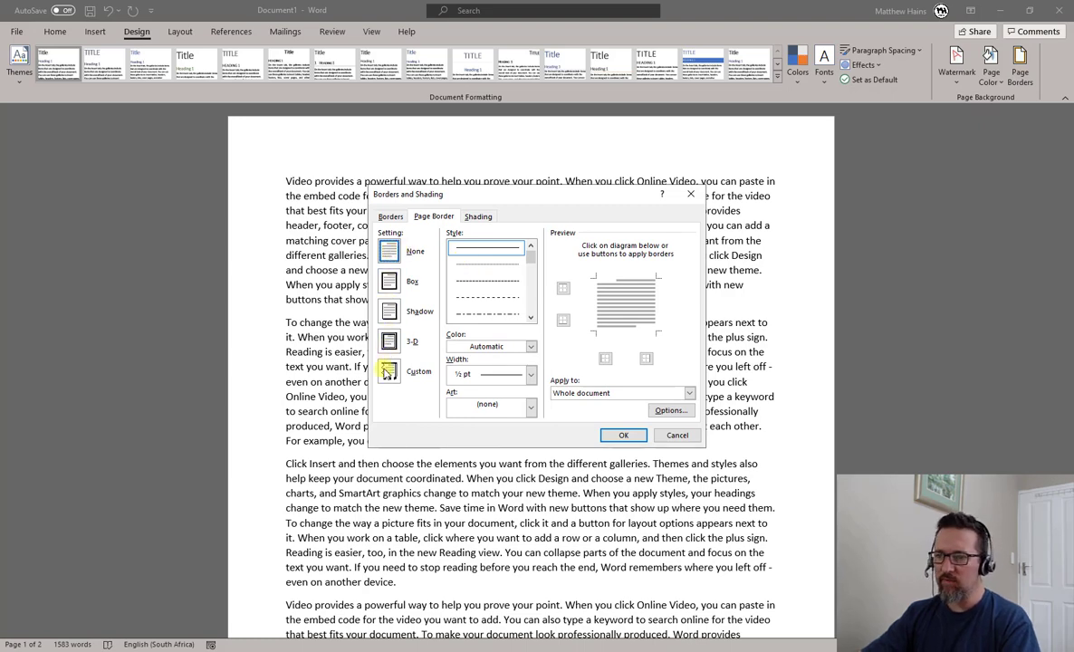
Apply a blue 3 pt Box border with no art to the whole document.
left_click(413, 281)
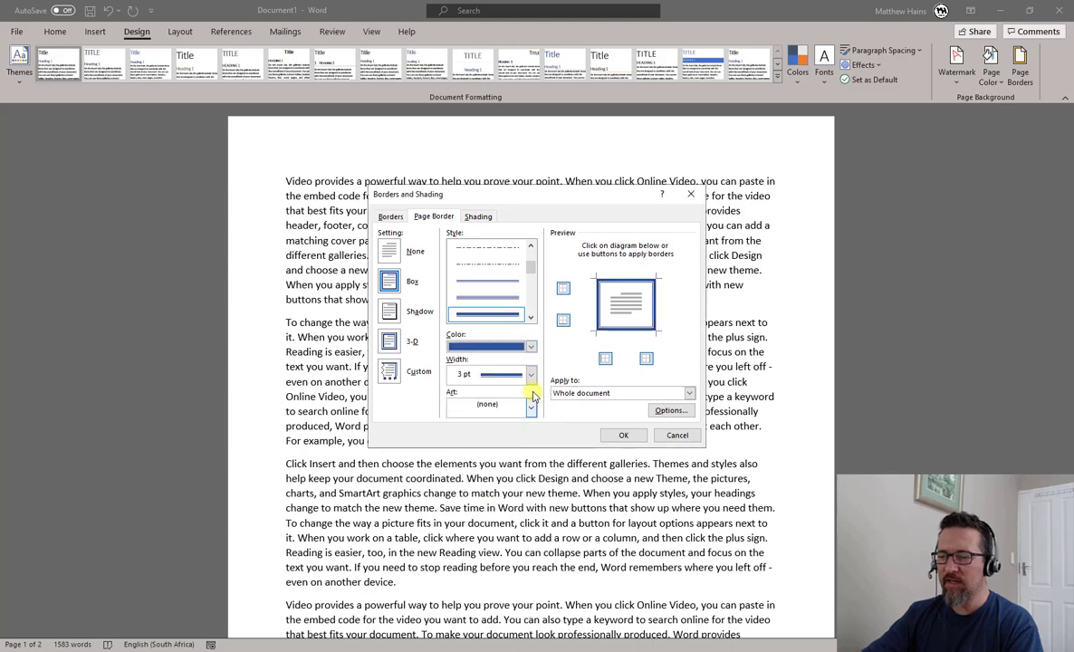
left_click(531, 374)
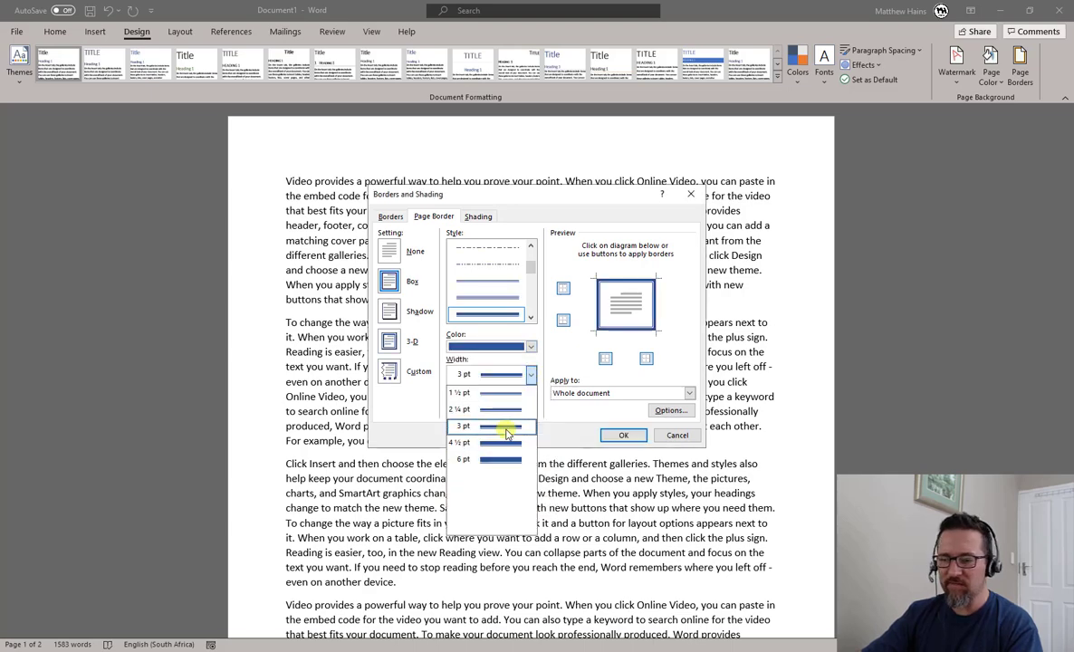
left_click(532, 406)
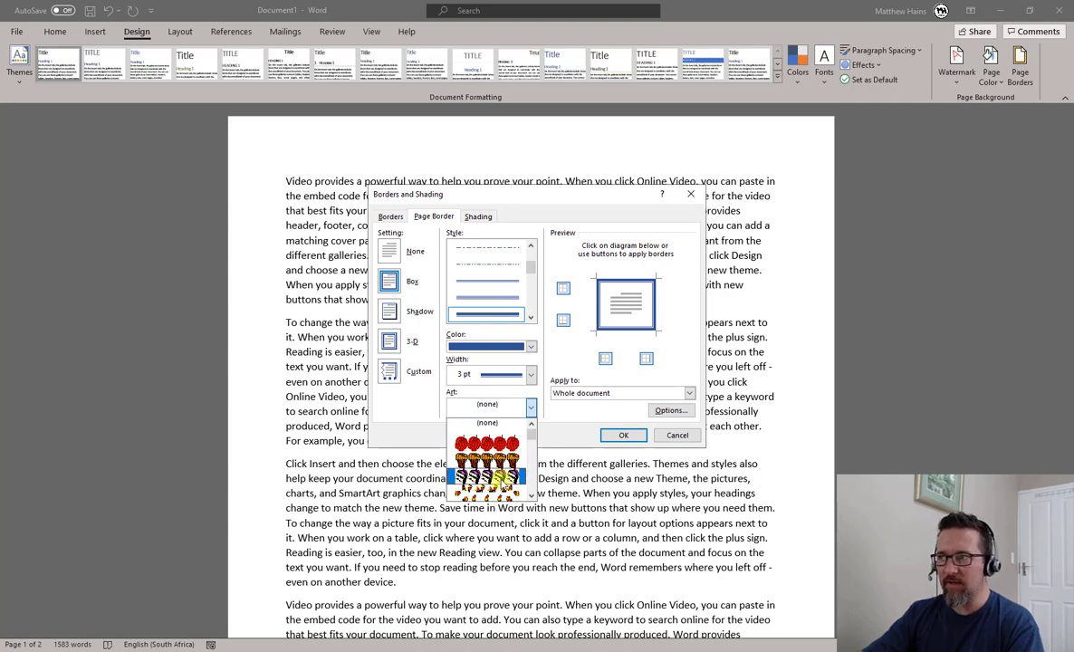
left_click(488, 424)
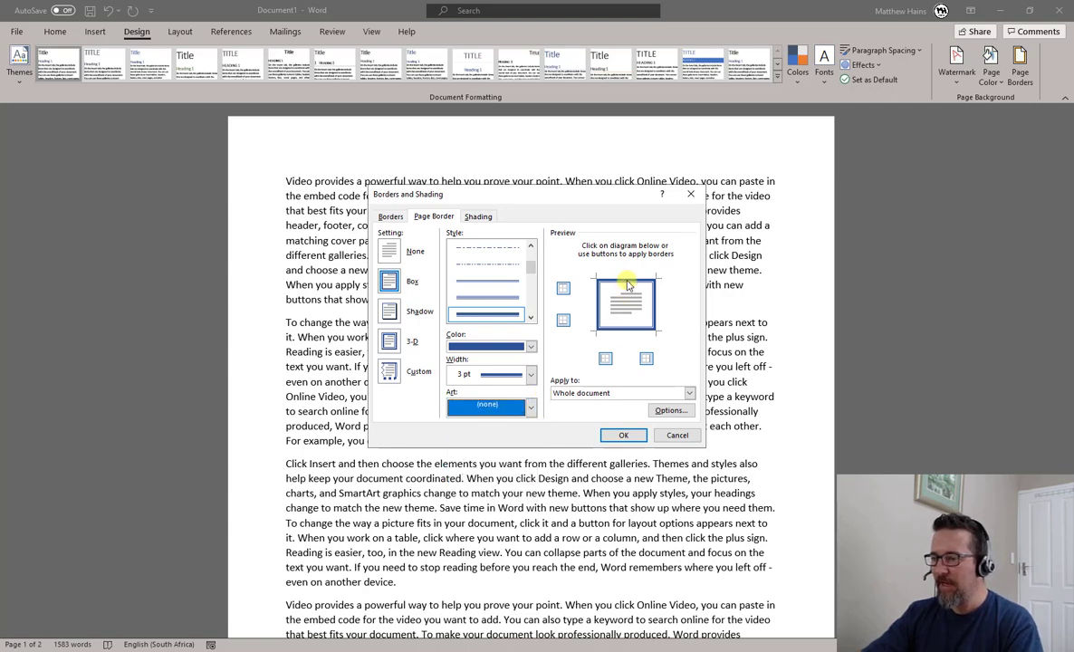
left_click(689, 393)
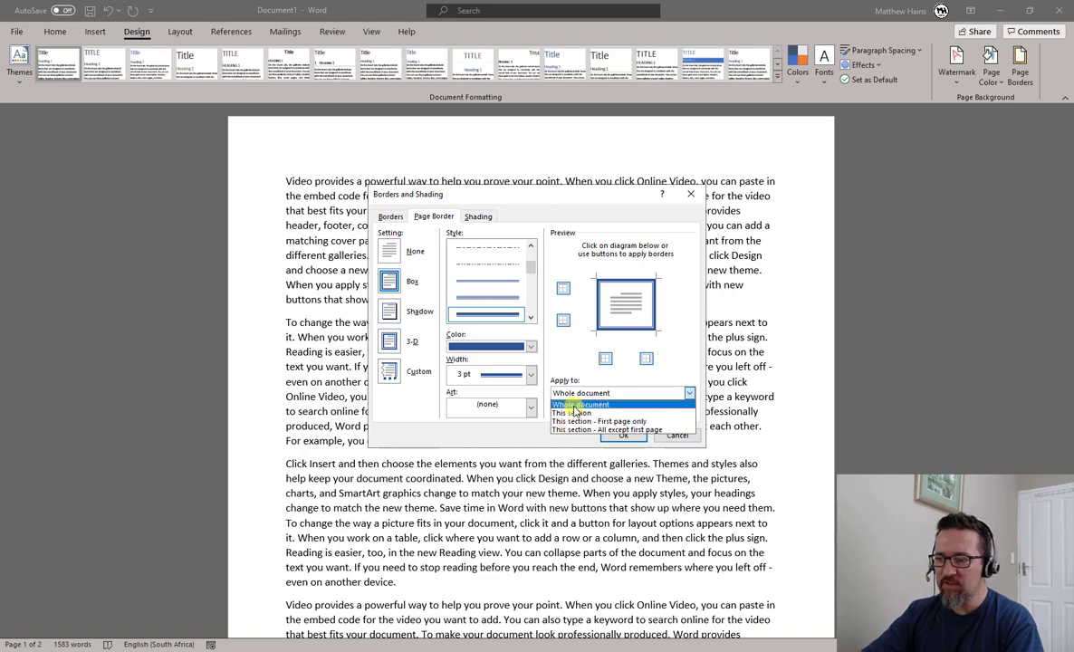
left_click(580, 404)
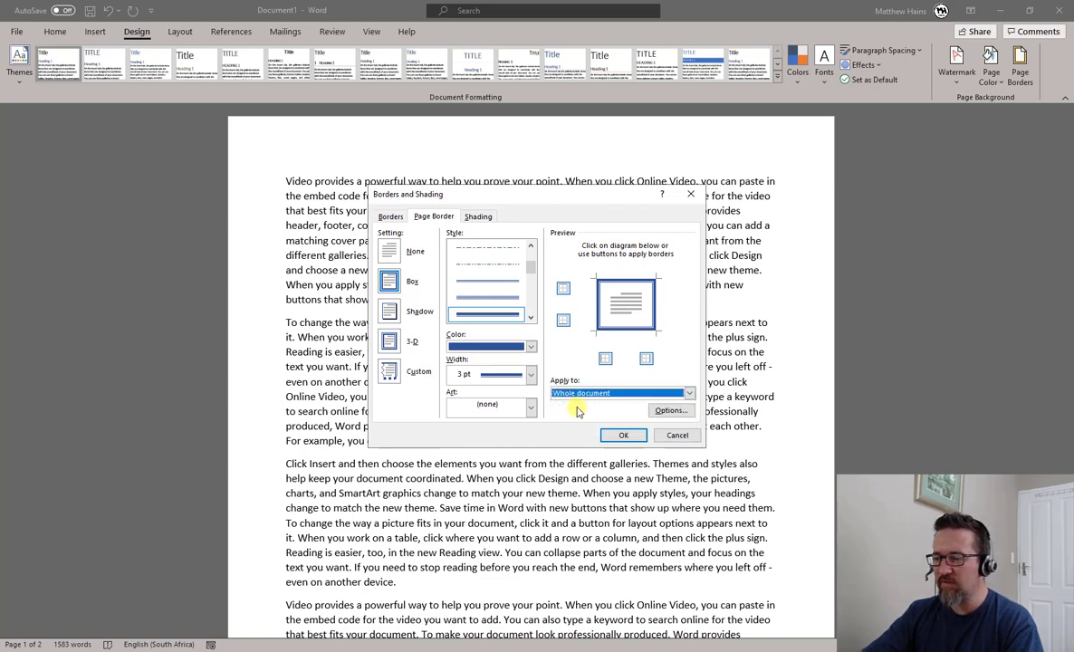
left_click(623, 435)
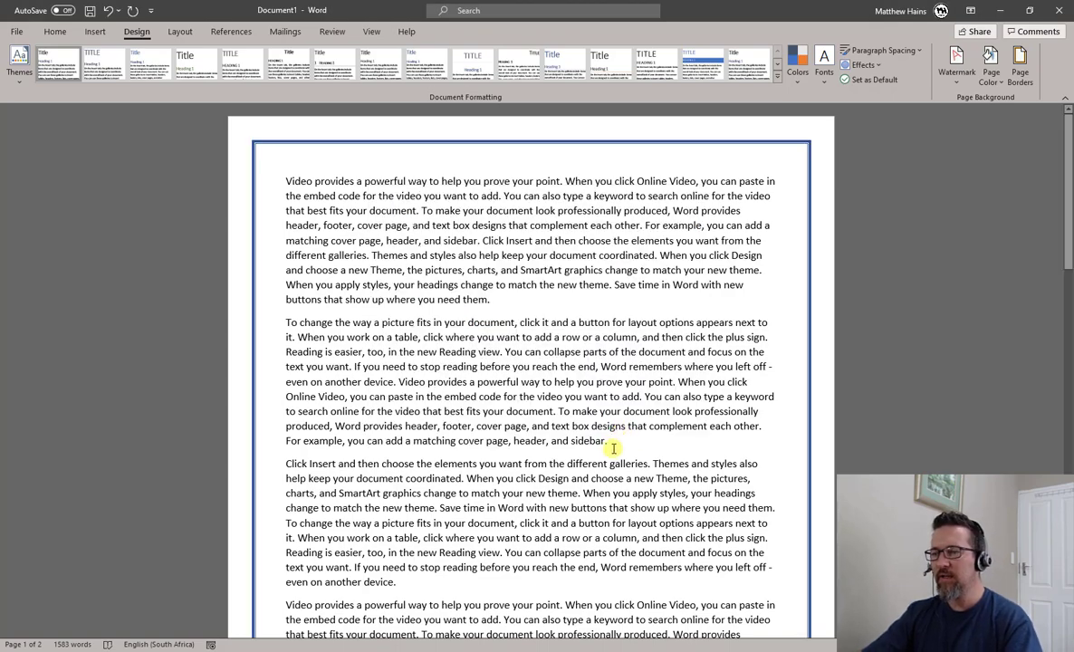